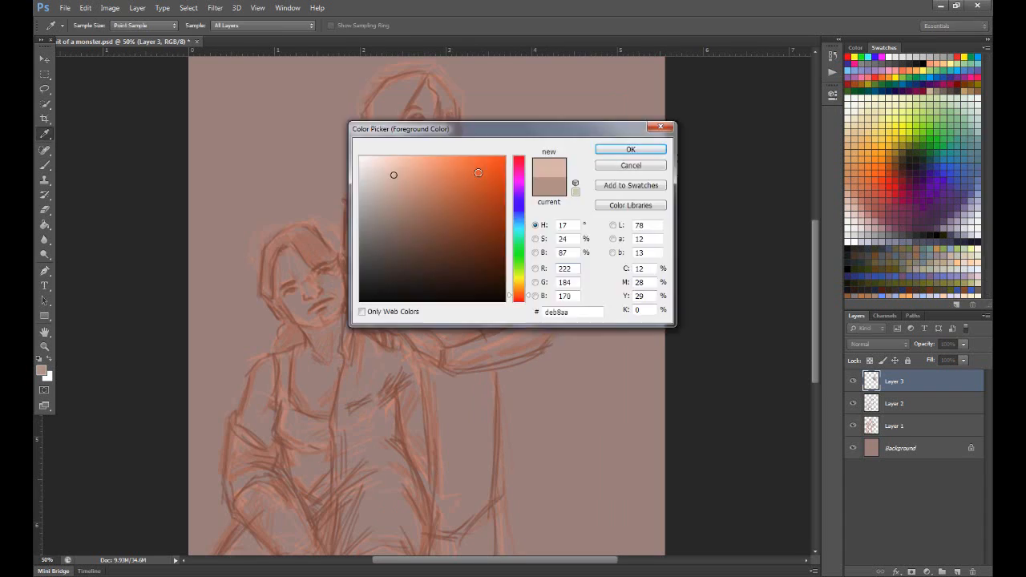
# Confirm the skin colour and paint the woman's pale white dress and arm
pyautogui.click(630, 149)
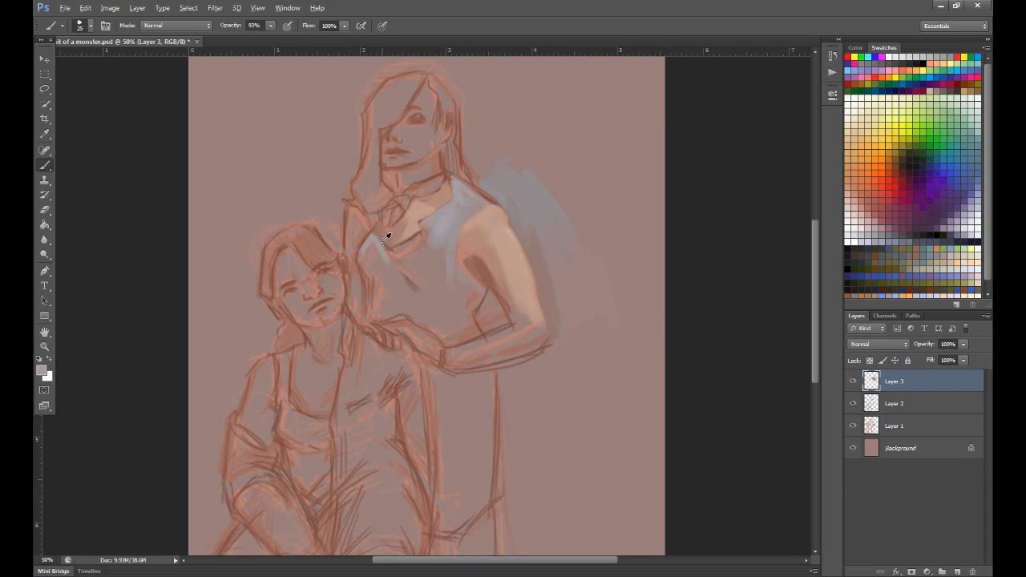
pyautogui.moveTo(393, 233); pyautogui.dragTo(477, 265)
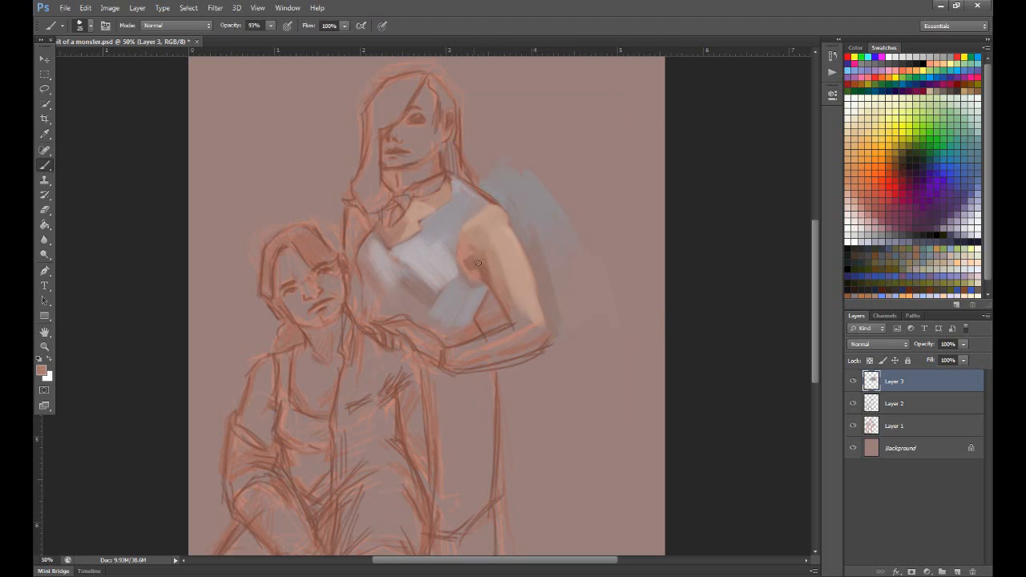
pyautogui.moveTo(477, 263); pyautogui.dragTo(449, 351)
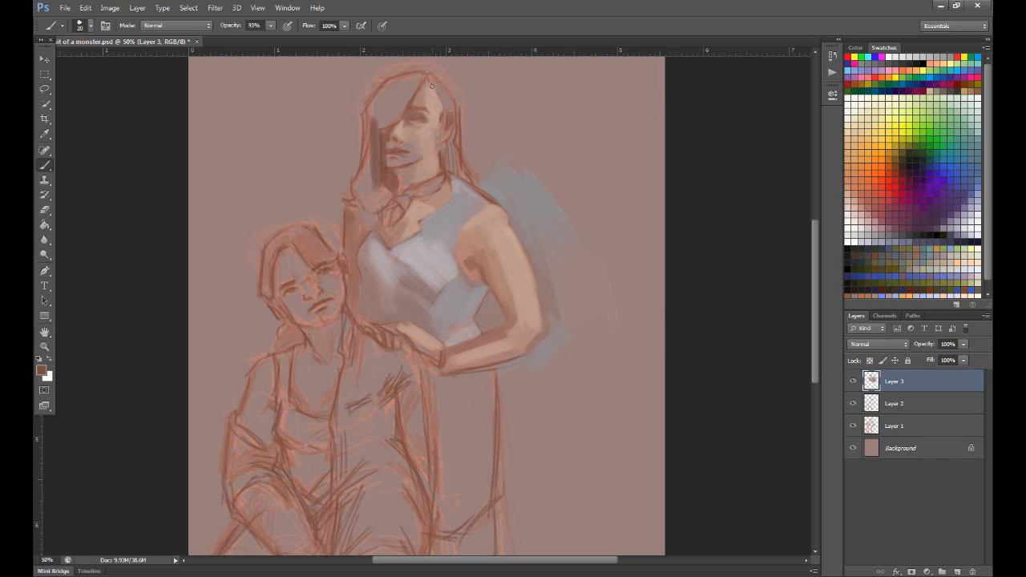
# Check Layer 1, then return to Layer 3 and paint the woman's brown hair
pyautogui.click(894, 426)
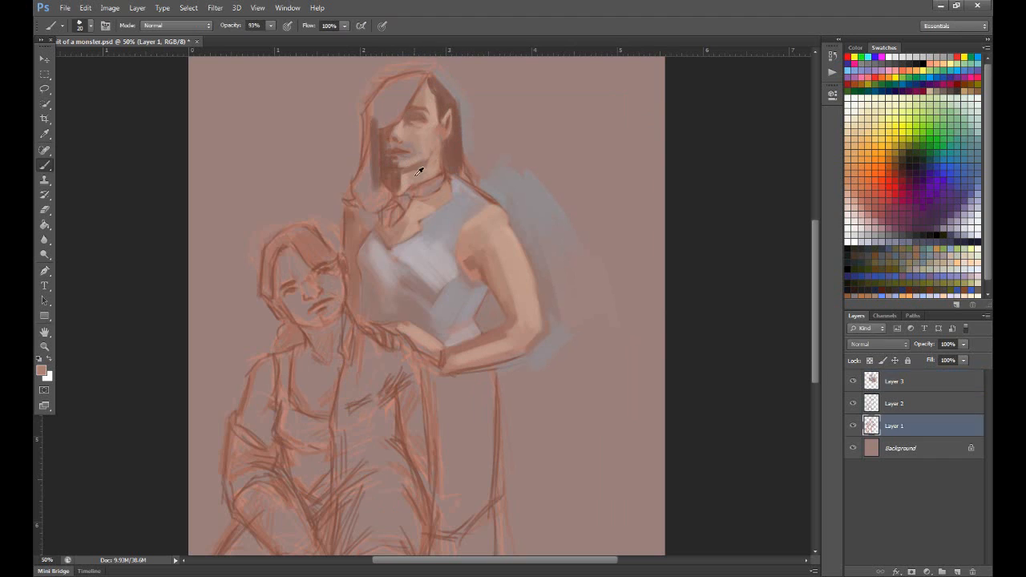
pyautogui.click(894, 380)
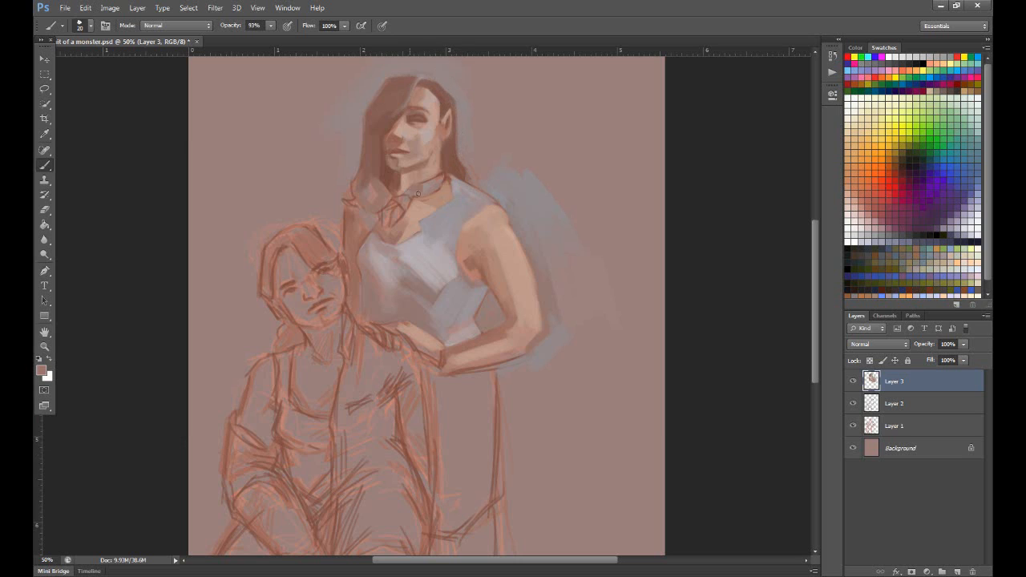
pyautogui.moveTo(417, 192); pyautogui.dragTo(366, 168)
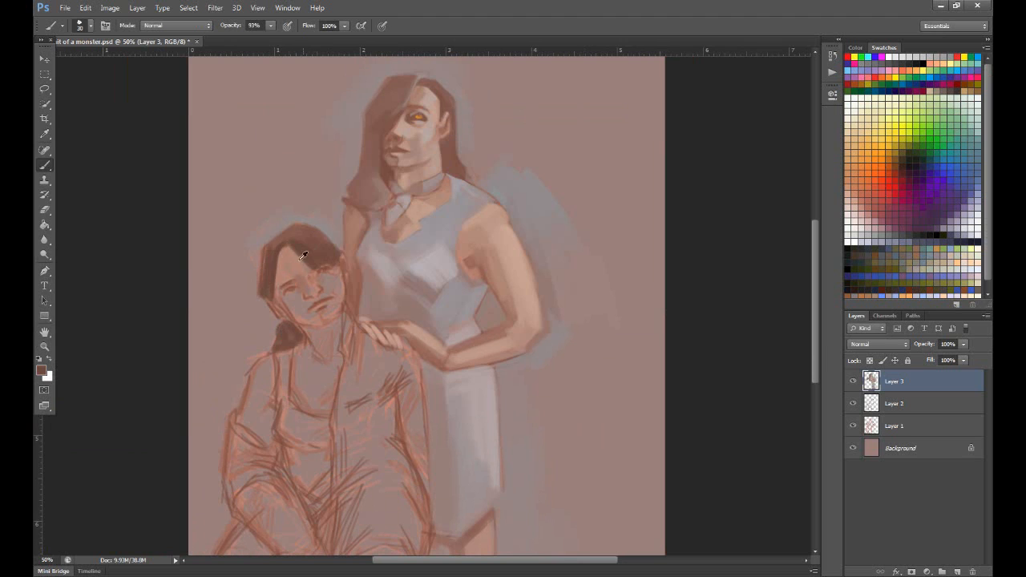
# Paint the man's brown hair and face, then his orange shirt
pyautogui.moveTo(304, 257); pyautogui.dragTo(325, 285)
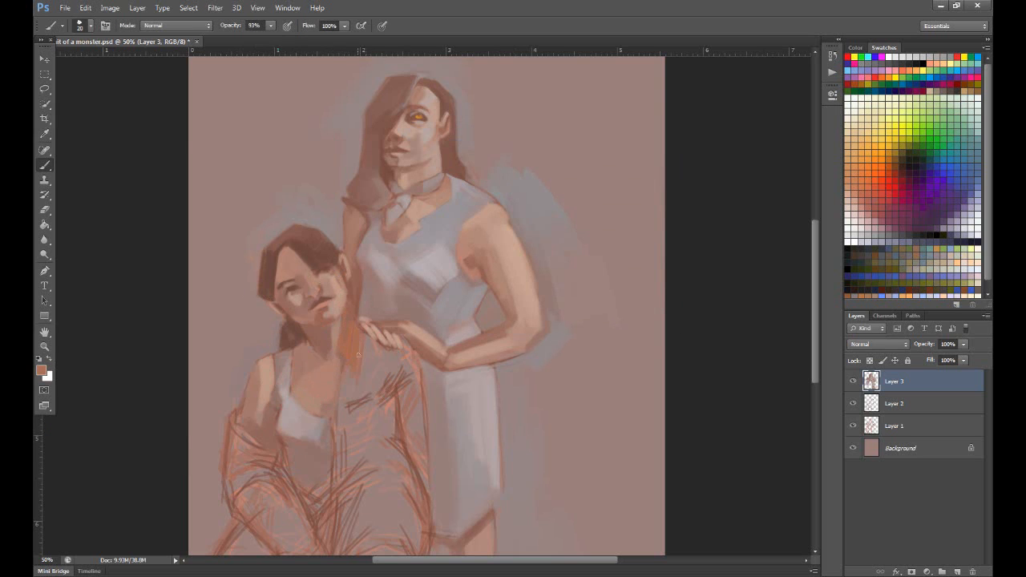
pyautogui.moveTo(358, 355); pyautogui.dragTo(410, 369)
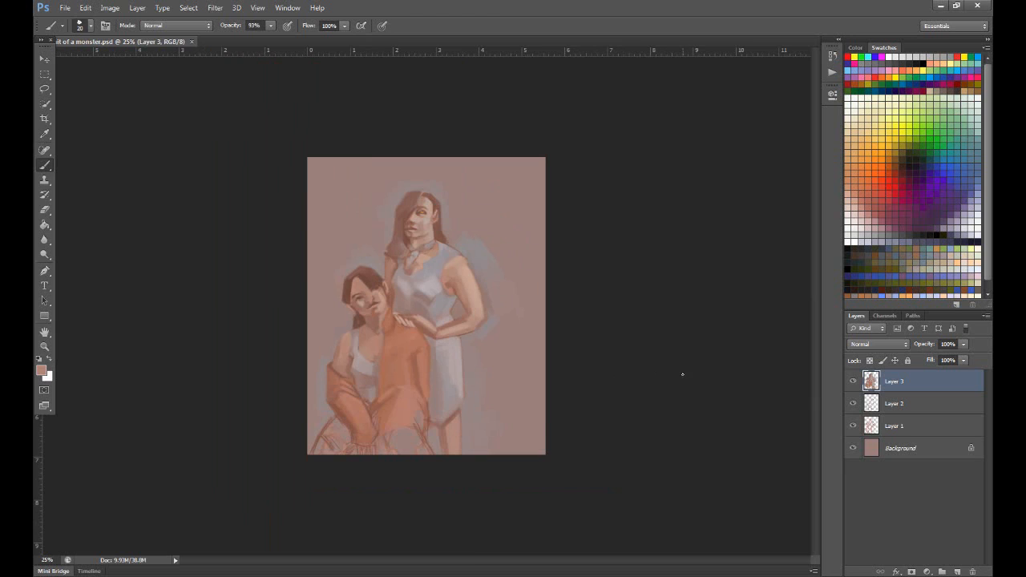
# Shade the woman's face under the hair, nose, lips, mouth, jaw and cheek
pyautogui.moveTo(321, 425); pyautogui.dragTo(425, 445)
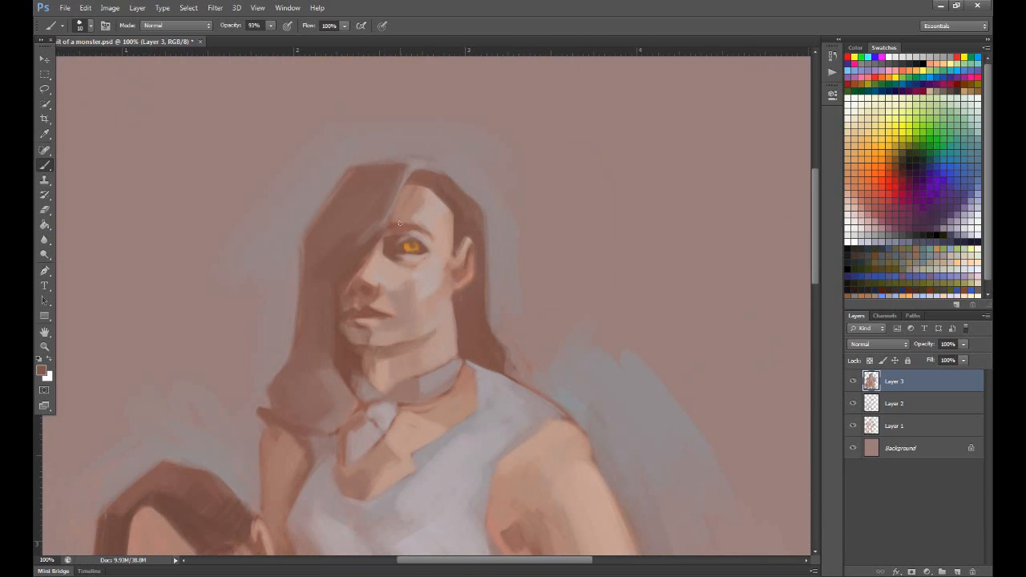
pyautogui.moveTo(399, 223); pyautogui.dragTo(380, 253)
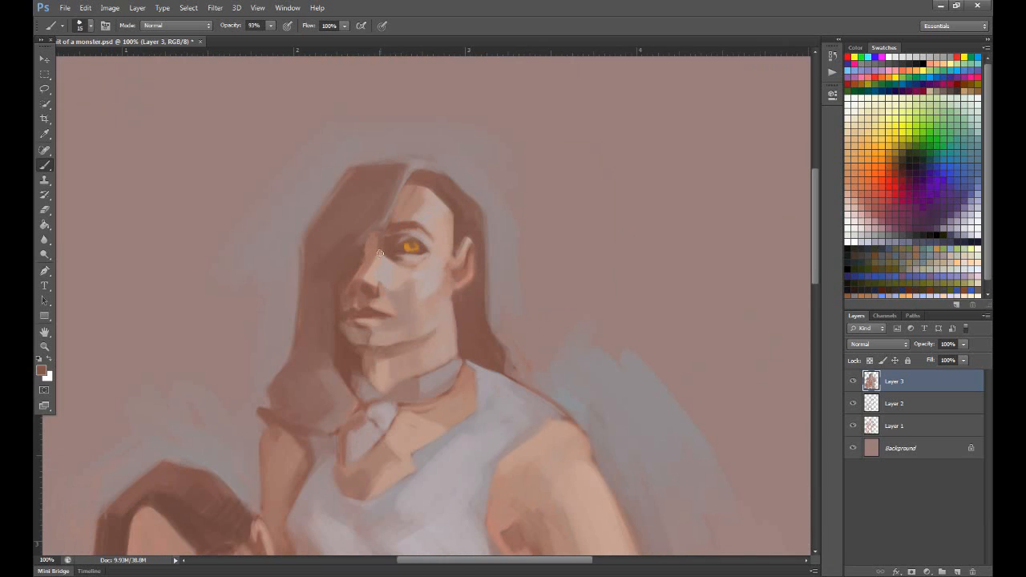
pyautogui.moveTo(380, 254); pyautogui.dragTo(393, 309)
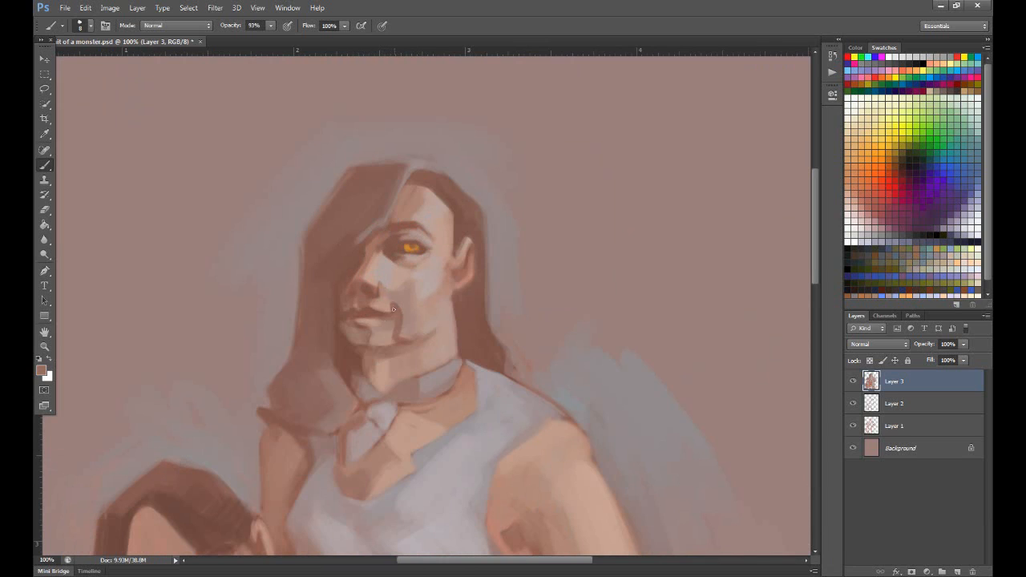
pyautogui.moveTo(393, 308); pyautogui.dragTo(373, 331)
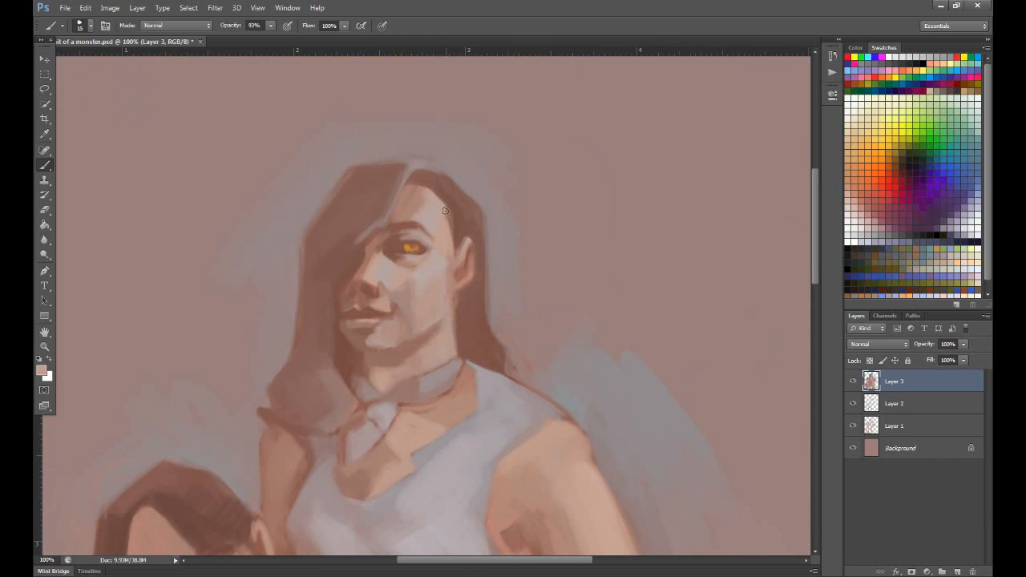
pyautogui.moveTo(445, 211); pyautogui.dragTo(369, 442)
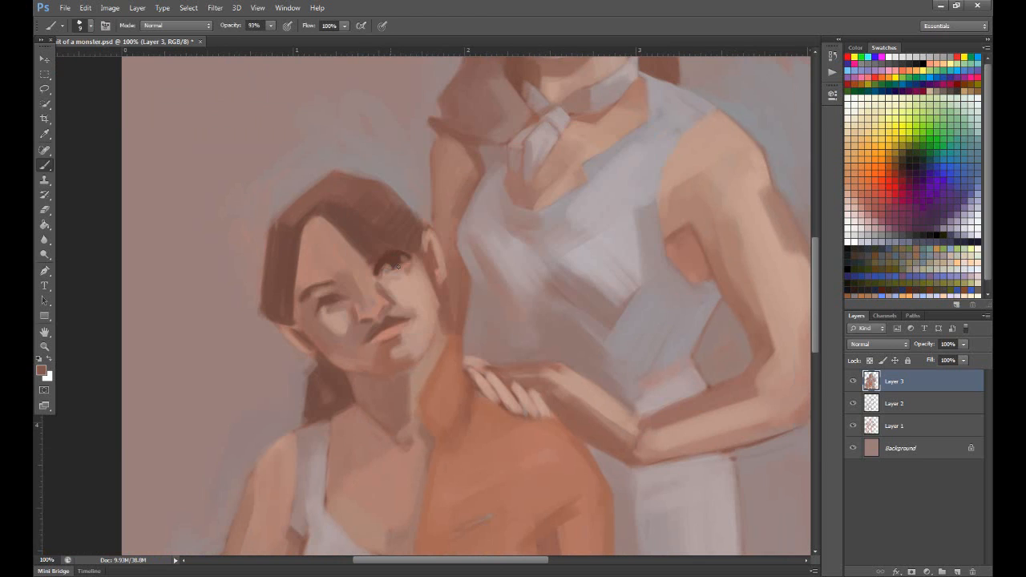
# Paint the man's eyes and facial features, adding hair strands over his forehead
pyautogui.moveTo(393, 269); pyautogui.dragTo(361, 296)
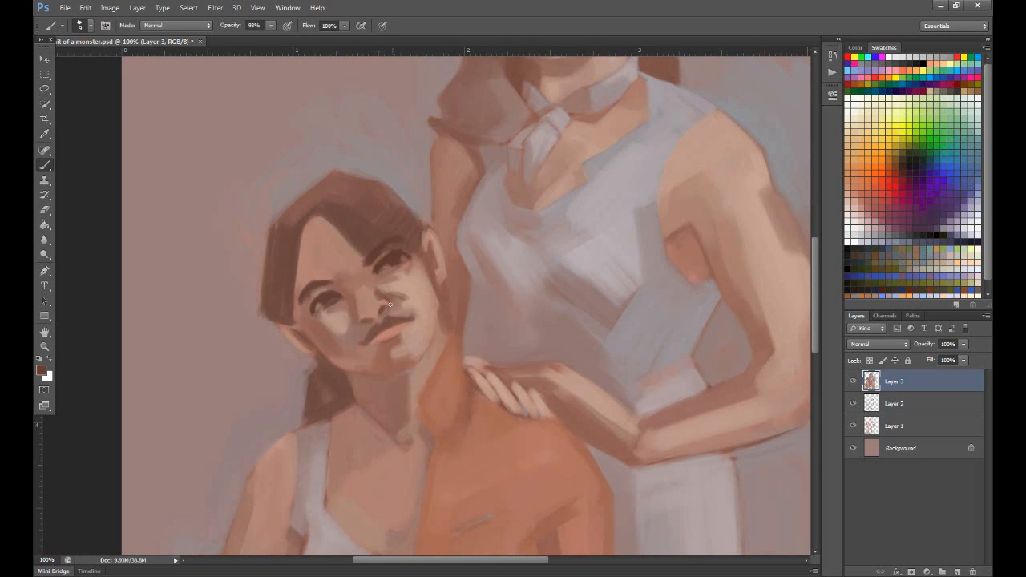
pyautogui.moveTo(389, 305); pyautogui.dragTo(385, 313)
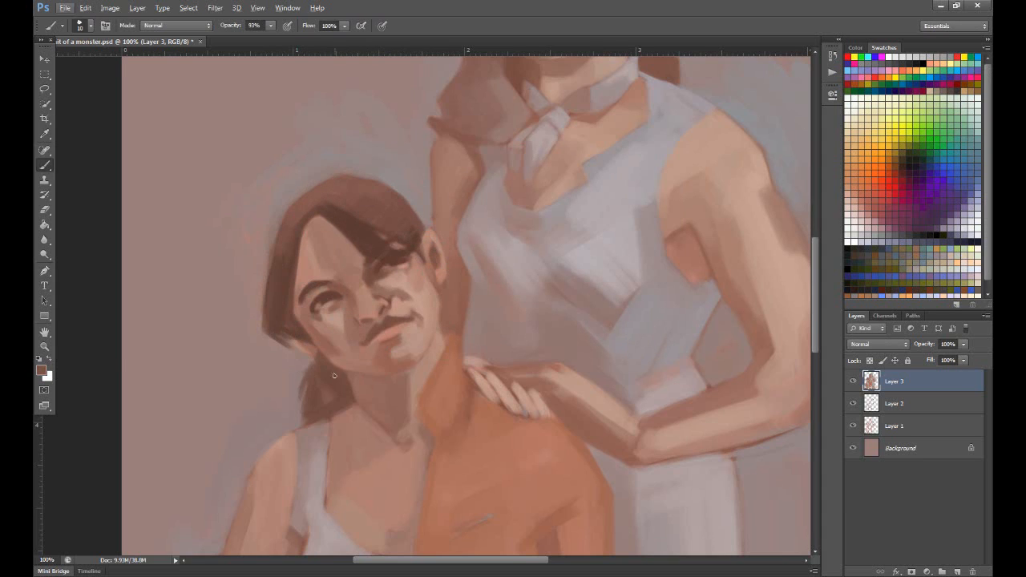
pyautogui.moveTo(334, 375); pyautogui.dragTo(330, 198)
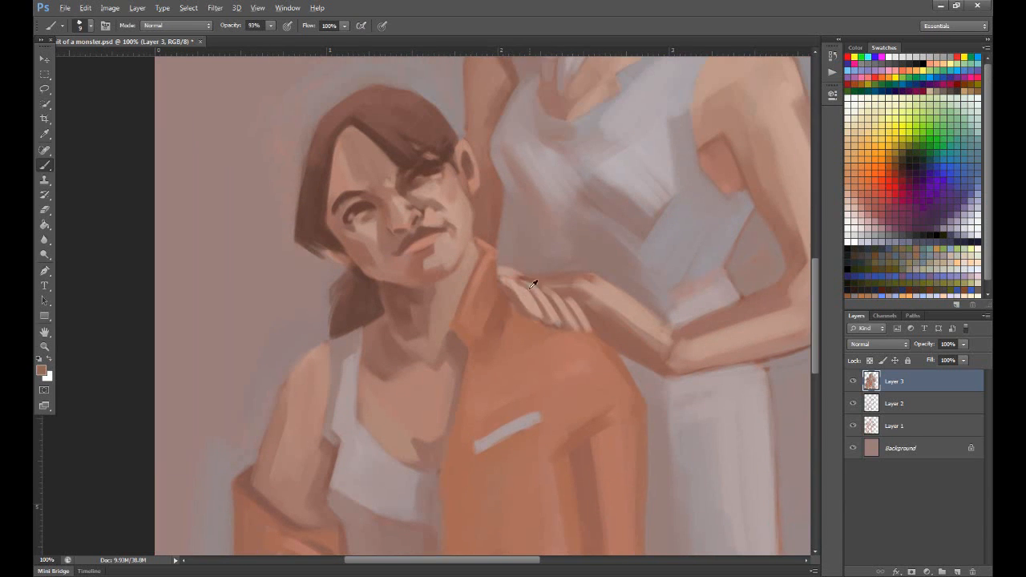
# Refine the shoulder hand's fingers, wrist, forearm and knuckles, then smooth it
pyautogui.moveTo(533, 284); pyautogui.dragTo(606, 301)
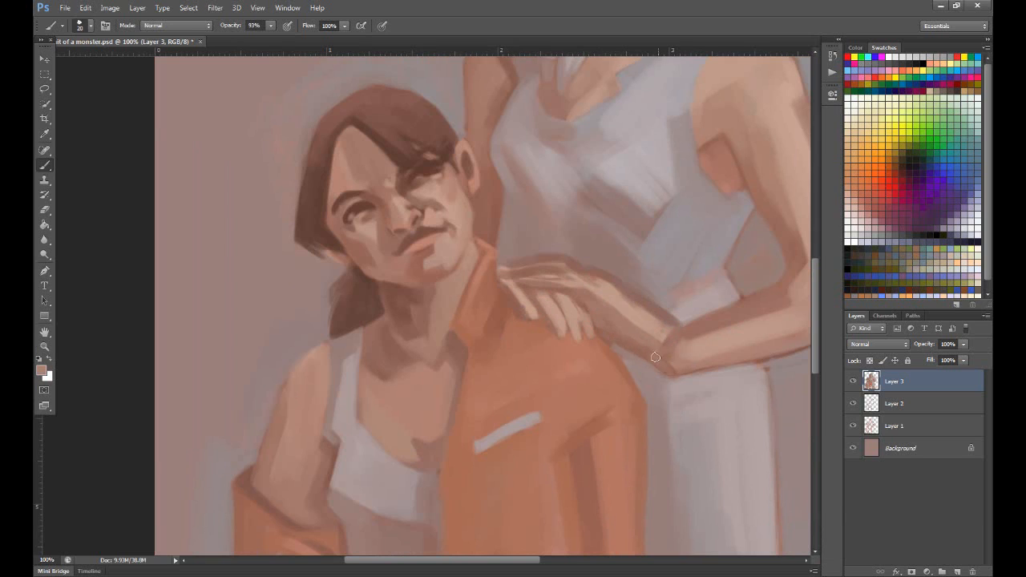
pyautogui.moveTo(653, 357); pyautogui.dragTo(497, 272)
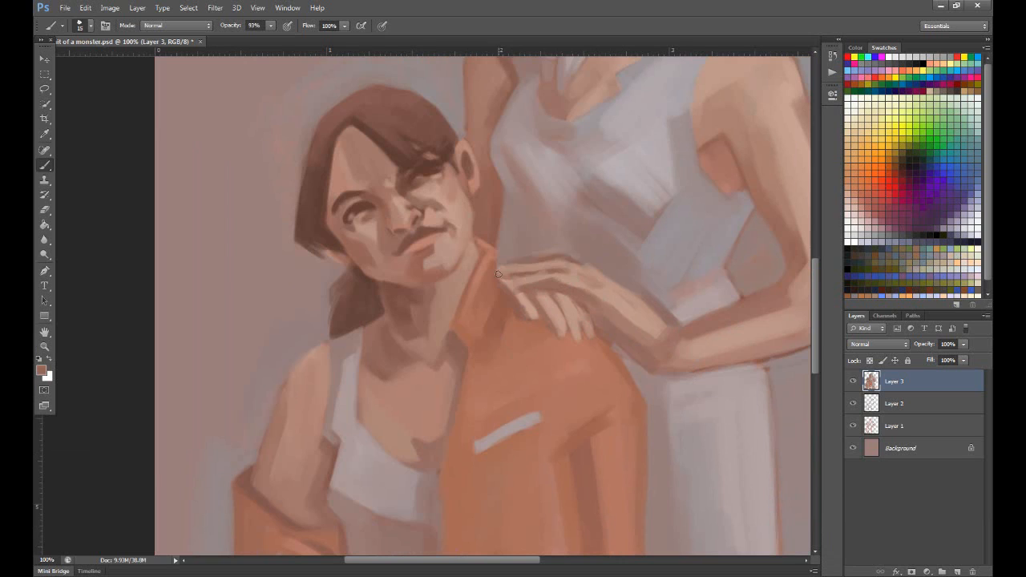
pyautogui.moveTo(497, 275); pyautogui.dragTo(521, 294)
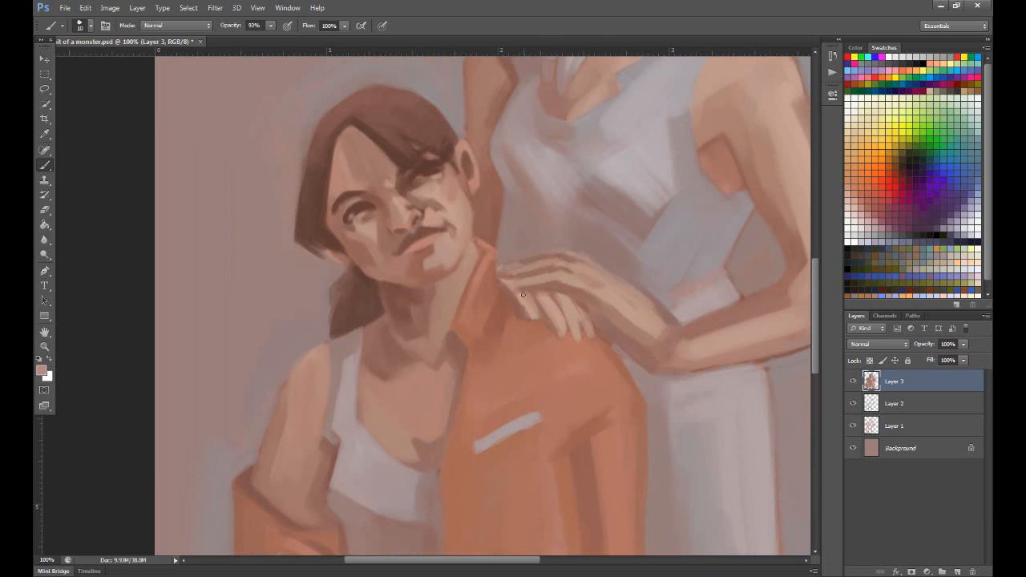
pyautogui.moveTo(521, 294); pyautogui.dragTo(569, 289)
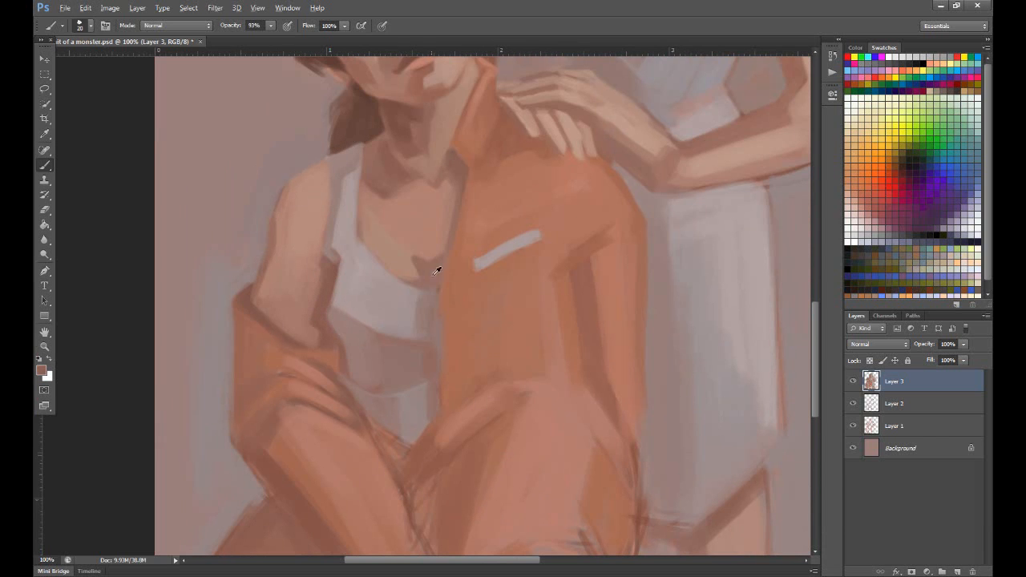
# Shade the man's upper arm and add folds along his sleeve edge
pyautogui.moveTo(437, 273); pyautogui.dragTo(433, 430)
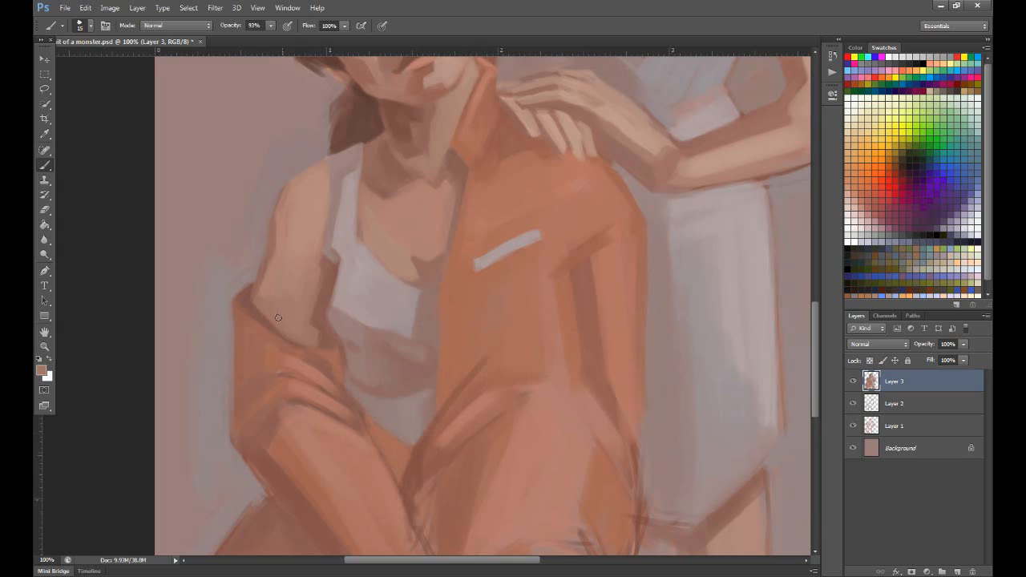
pyautogui.moveTo(278, 318); pyautogui.dragTo(336, 358)
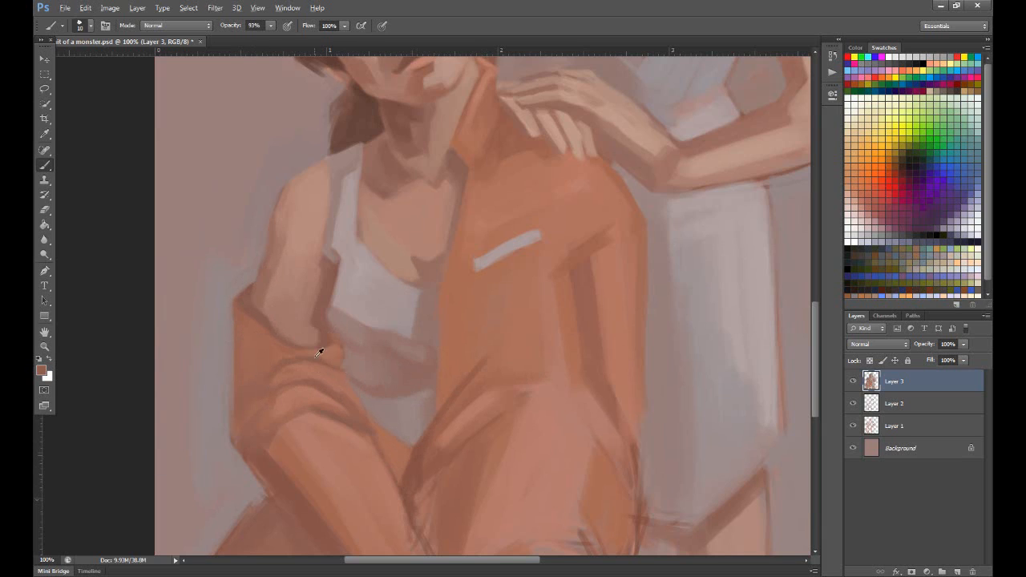
pyautogui.moveTo(319, 352); pyautogui.dragTo(257, 478)
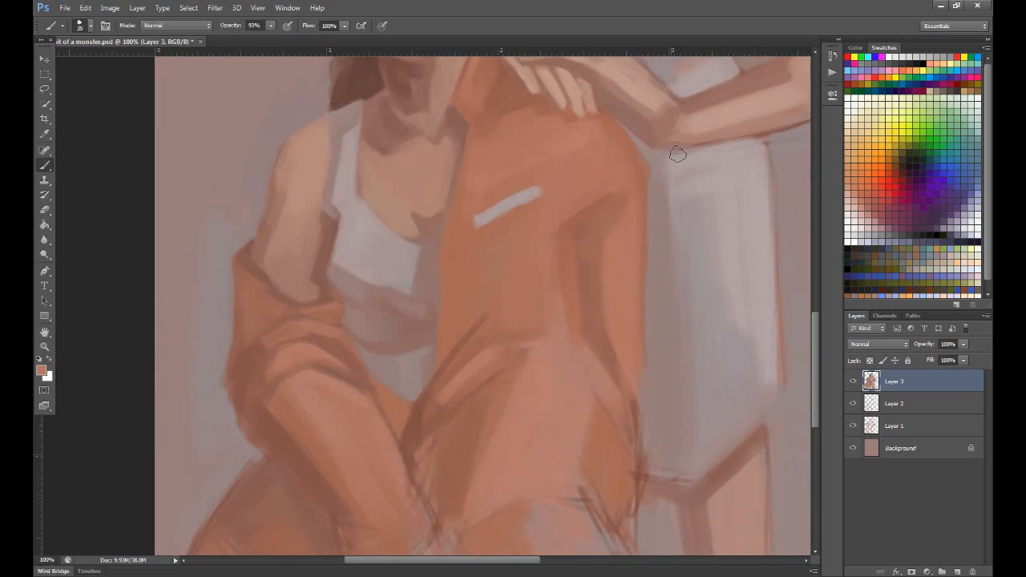
# Paint the man's clasped hands, lap folds and forearm folds
pyautogui.scroll(-3)
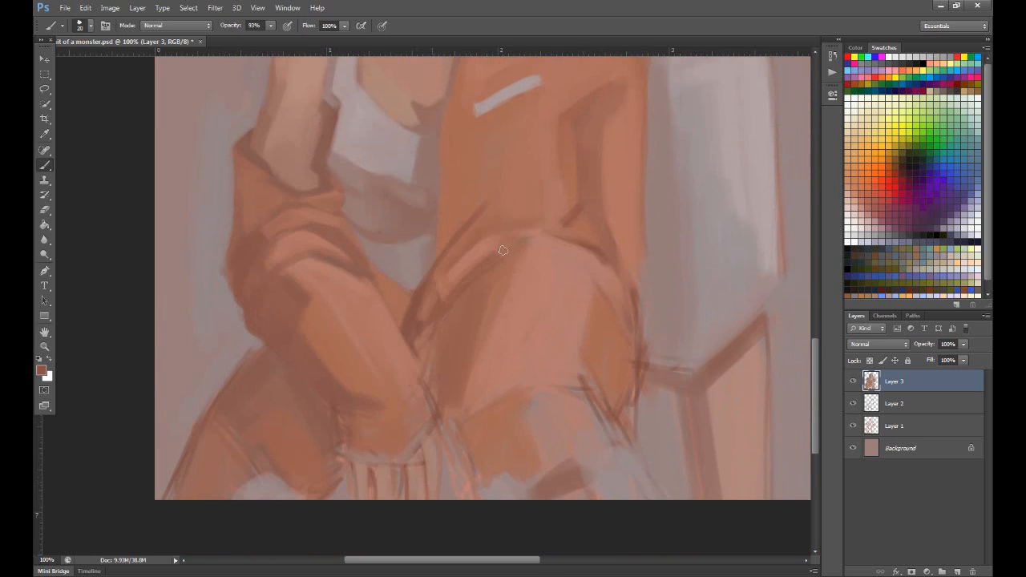
pyautogui.moveTo(503, 250); pyautogui.dragTo(416, 309)
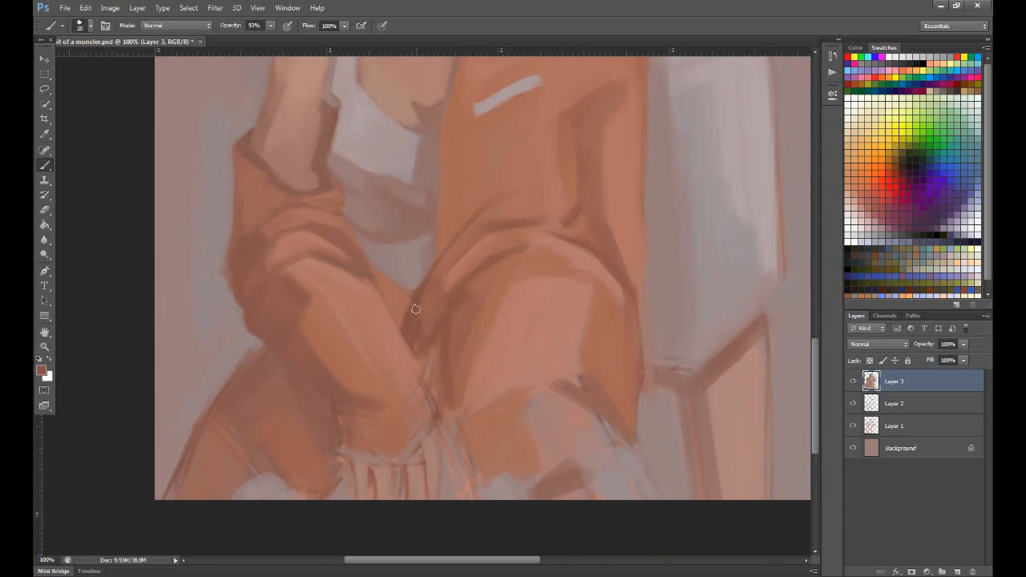
pyautogui.moveTo(415, 309); pyautogui.dragTo(344, 451)
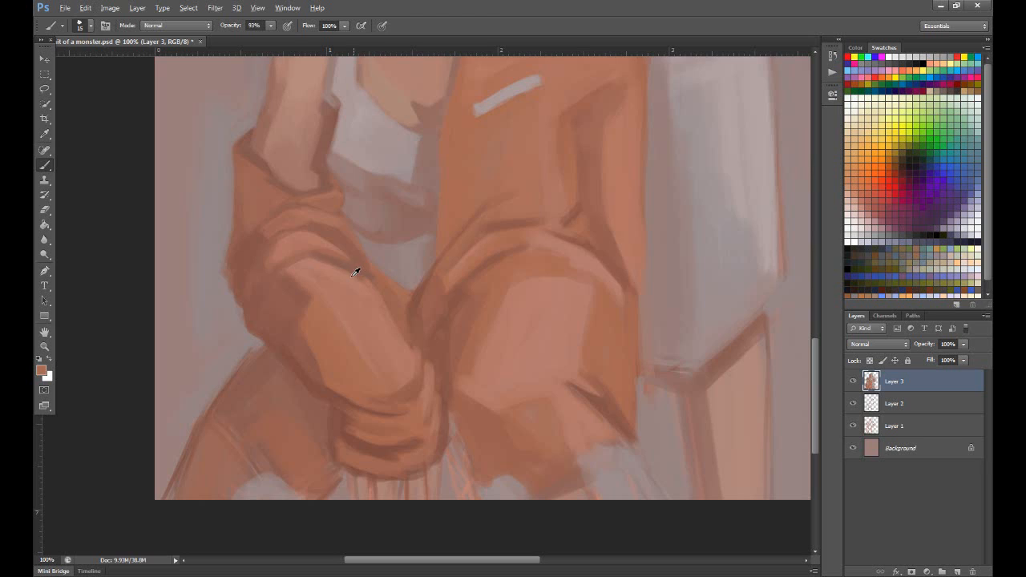
pyautogui.moveTo(353, 272); pyautogui.dragTo(304, 453)
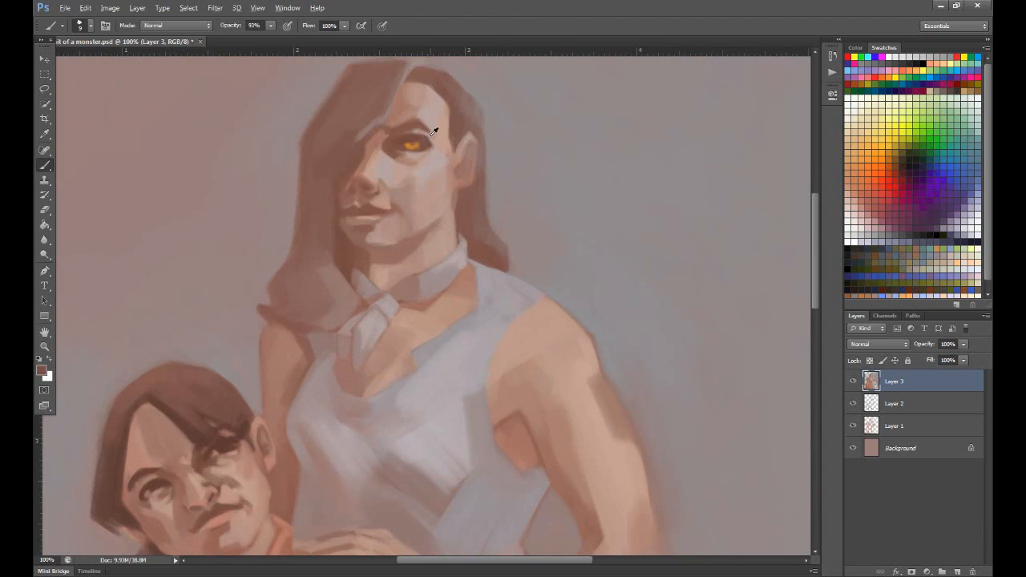
# Paint the ceiling background above the couple and green vine strands across the top
pyautogui.moveTo(433, 132); pyautogui.dragTo(420, 190)
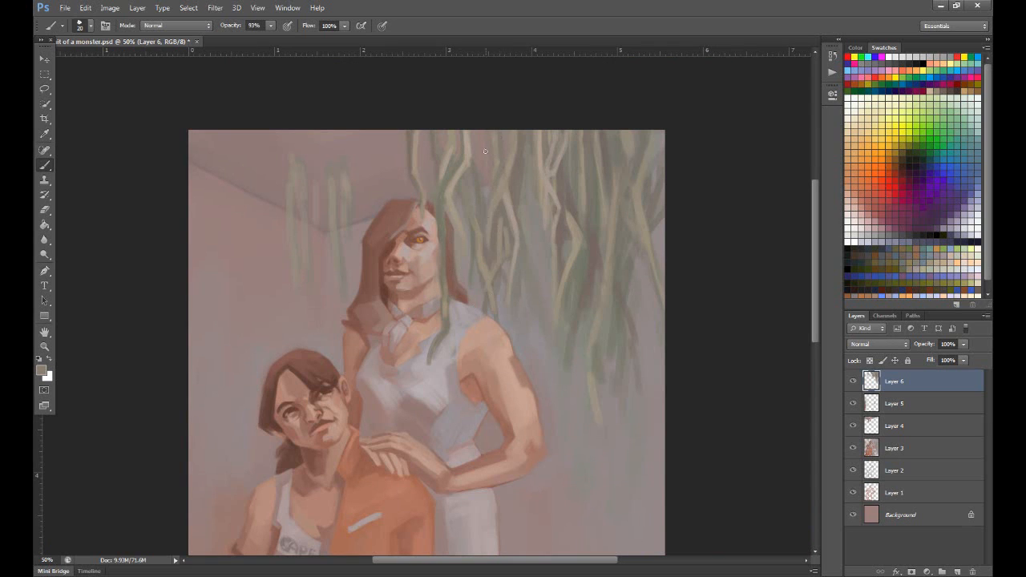
pyautogui.moveTo(485, 151); pyautogui.dragTo(646, 158)
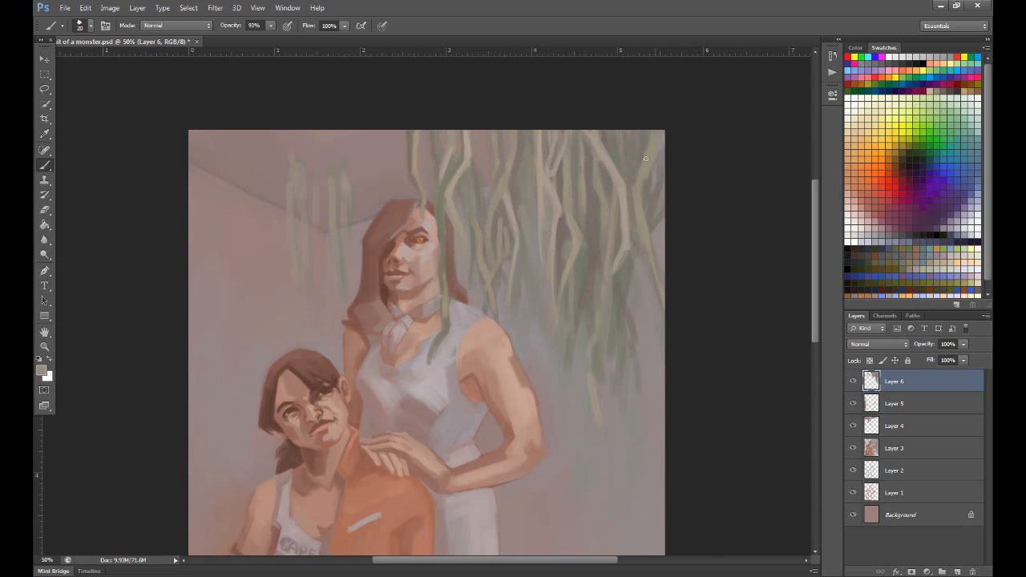